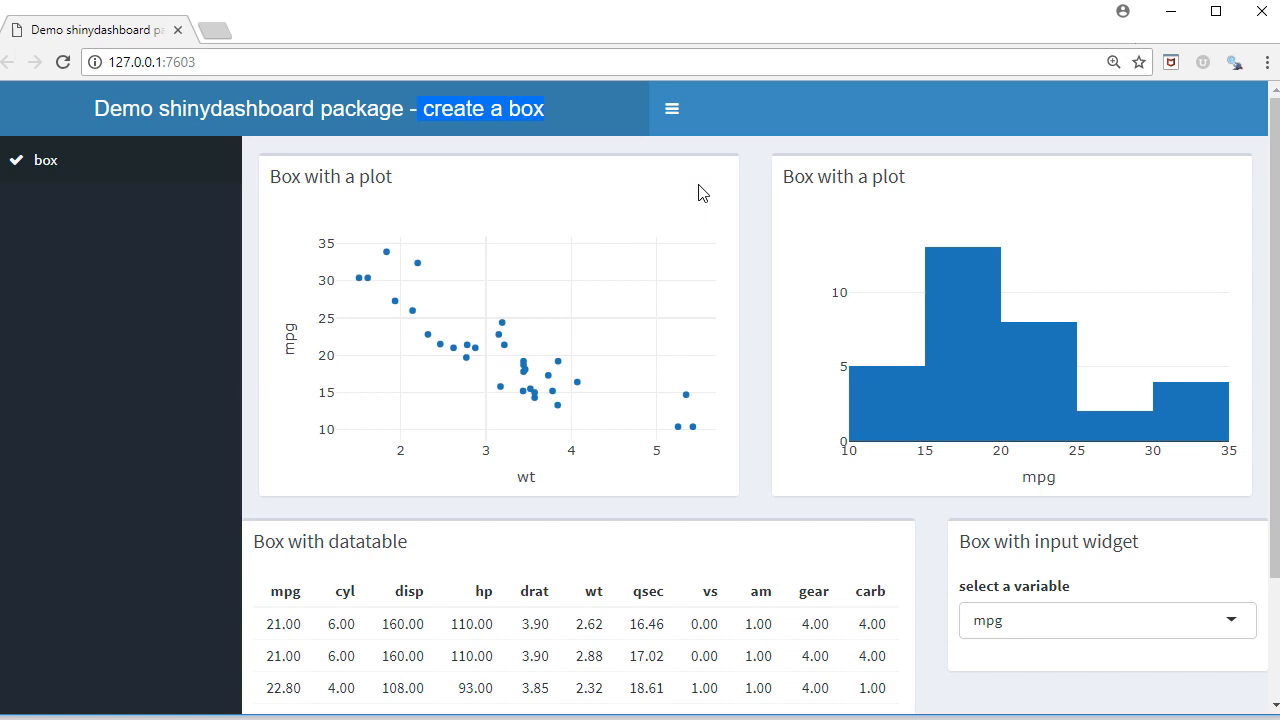
{"action": "mouse_move", "coordinate": [397, 192]}
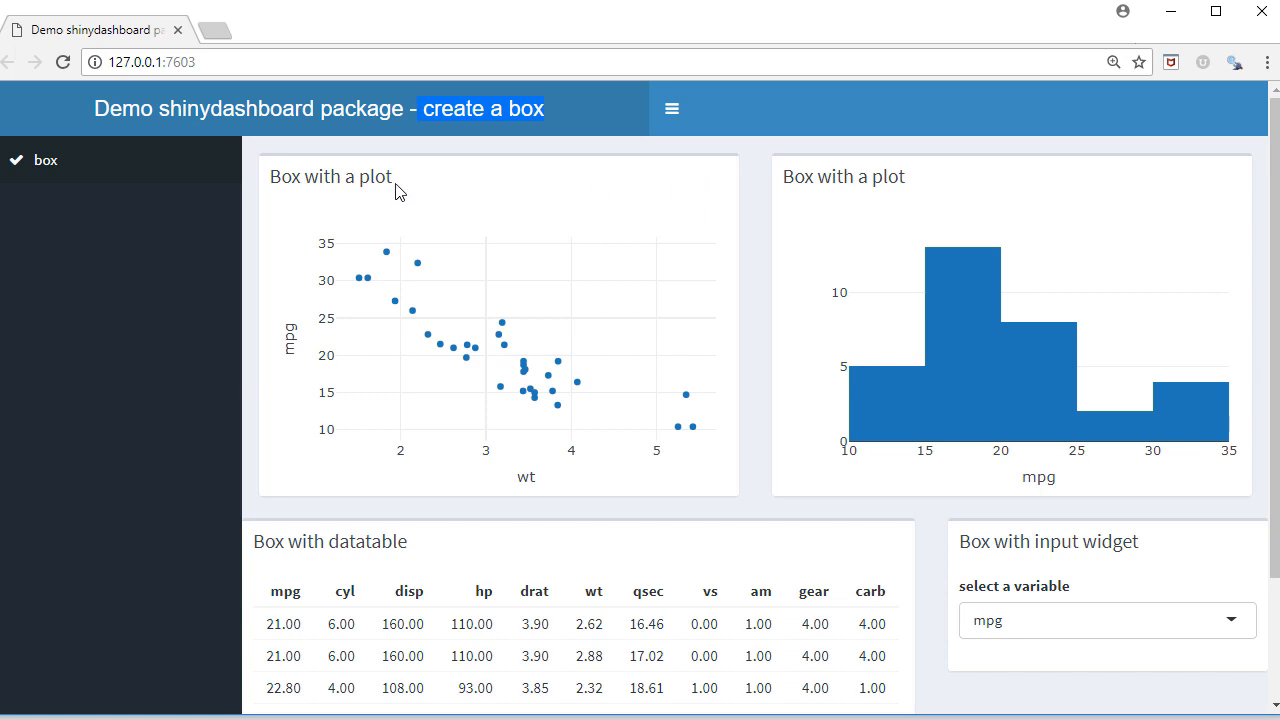
{"action": "mouse_move", "coordinate": [410, 188]}
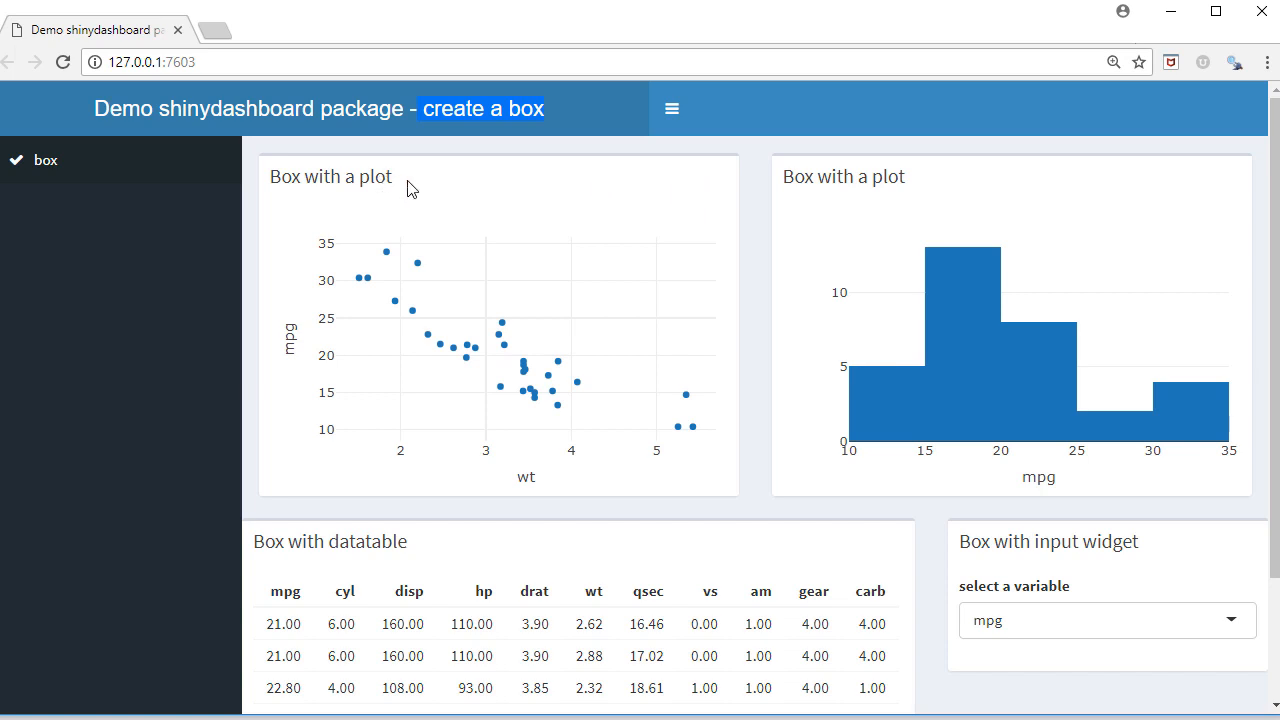
{"action": "mouse_move", "coordinate": [800, 238]}
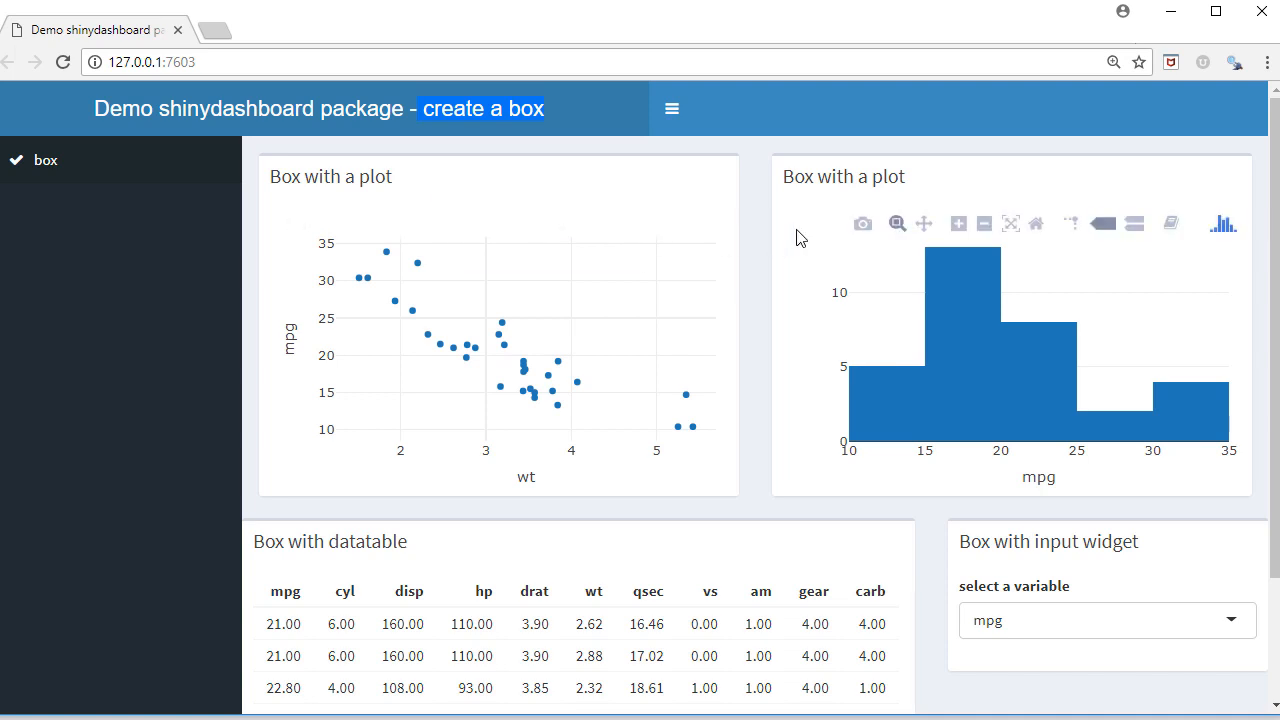
{"action": "mouse_move", "coordinate": [1104, 185]}
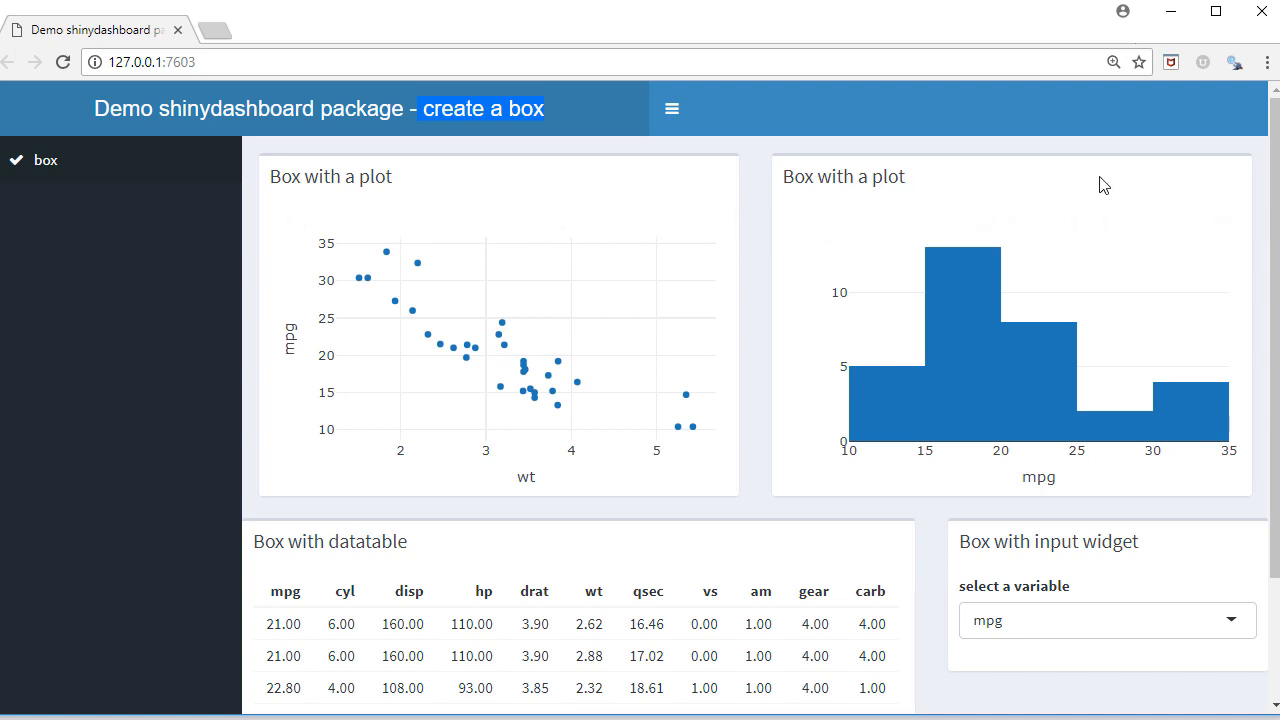
- Switch to RStudio's ui.R and highlight the package-loading library() lines
{"action": "scroll", "scroll_direction": "down", "scroll_amount": 3}
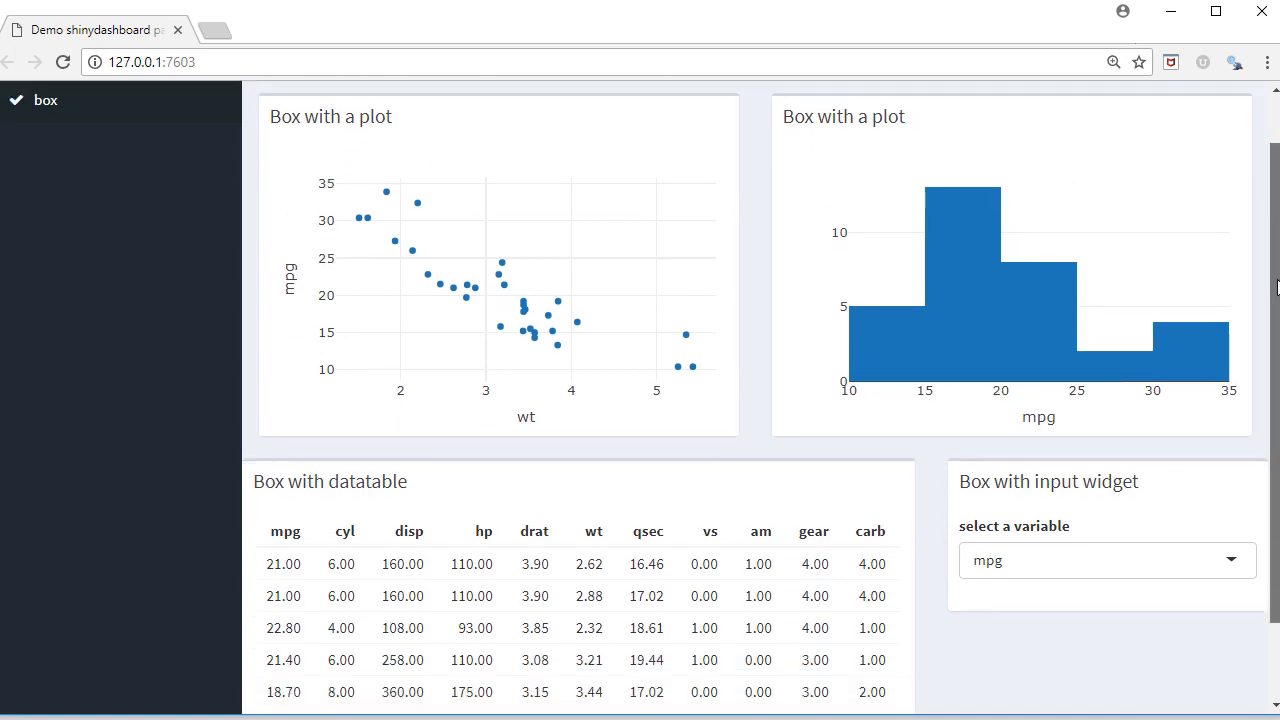
{"action": "scroll", "scroll_direction": "down", "scroll_amount": 3}
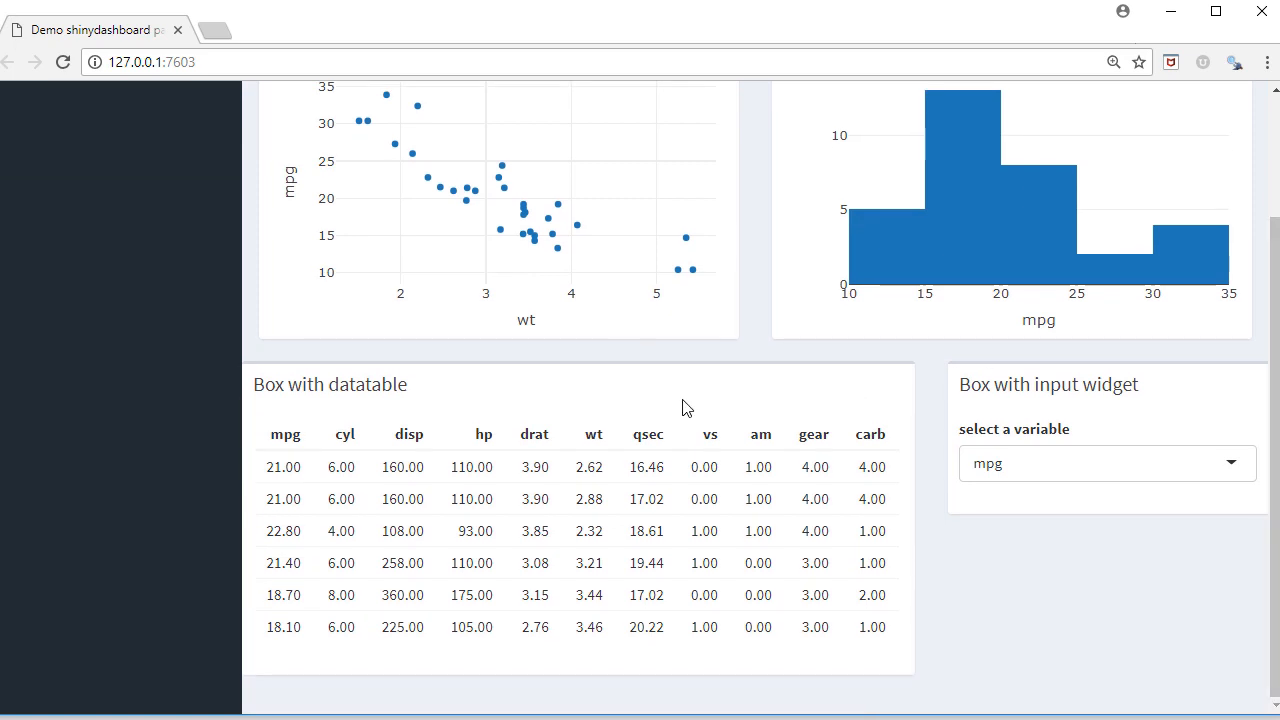
{"action": "mouse_move", "coordinate": [575, 415]}
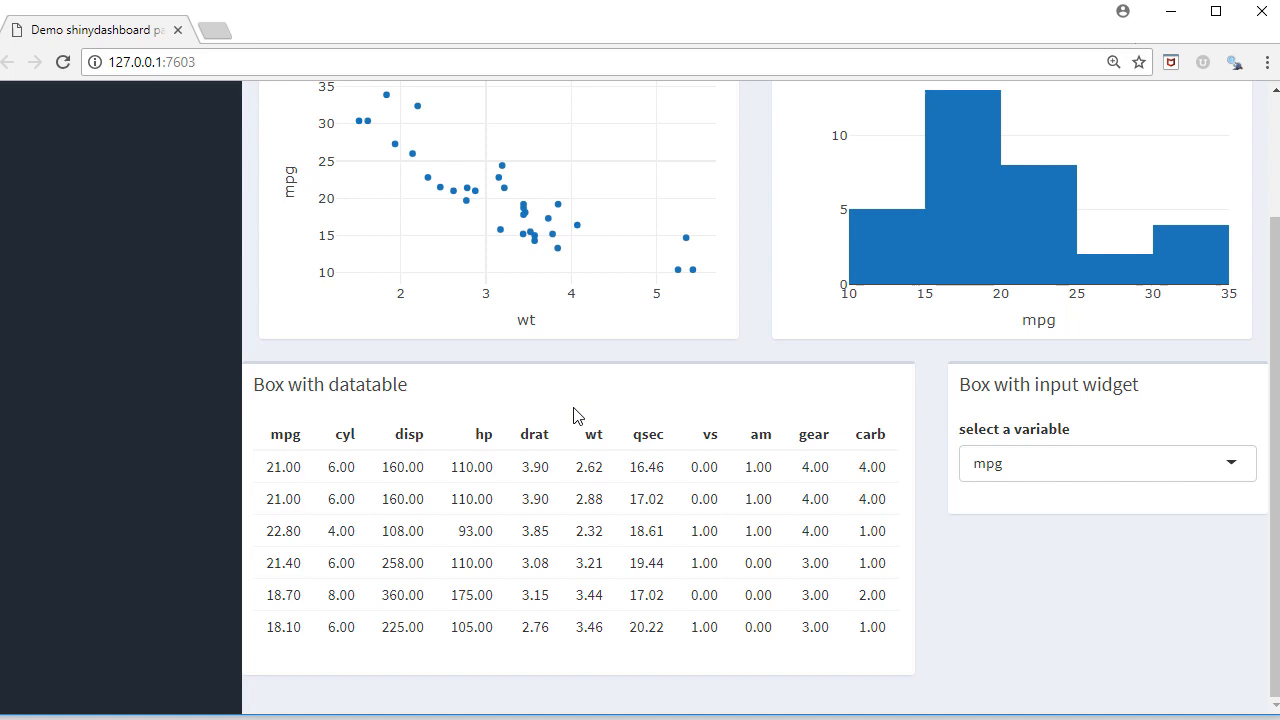
{"action": "left_click", "coordinate": [1100, 463]}
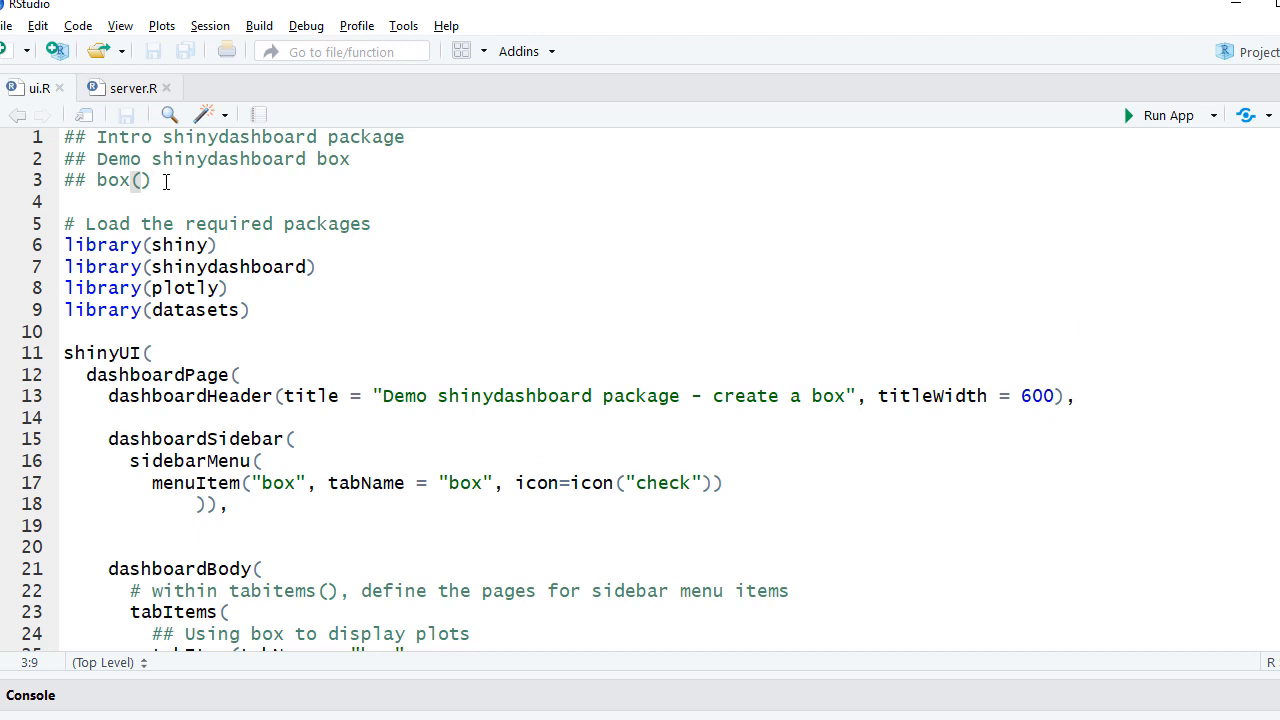
{"action": "double_click", "coordinate": [112, 180]}
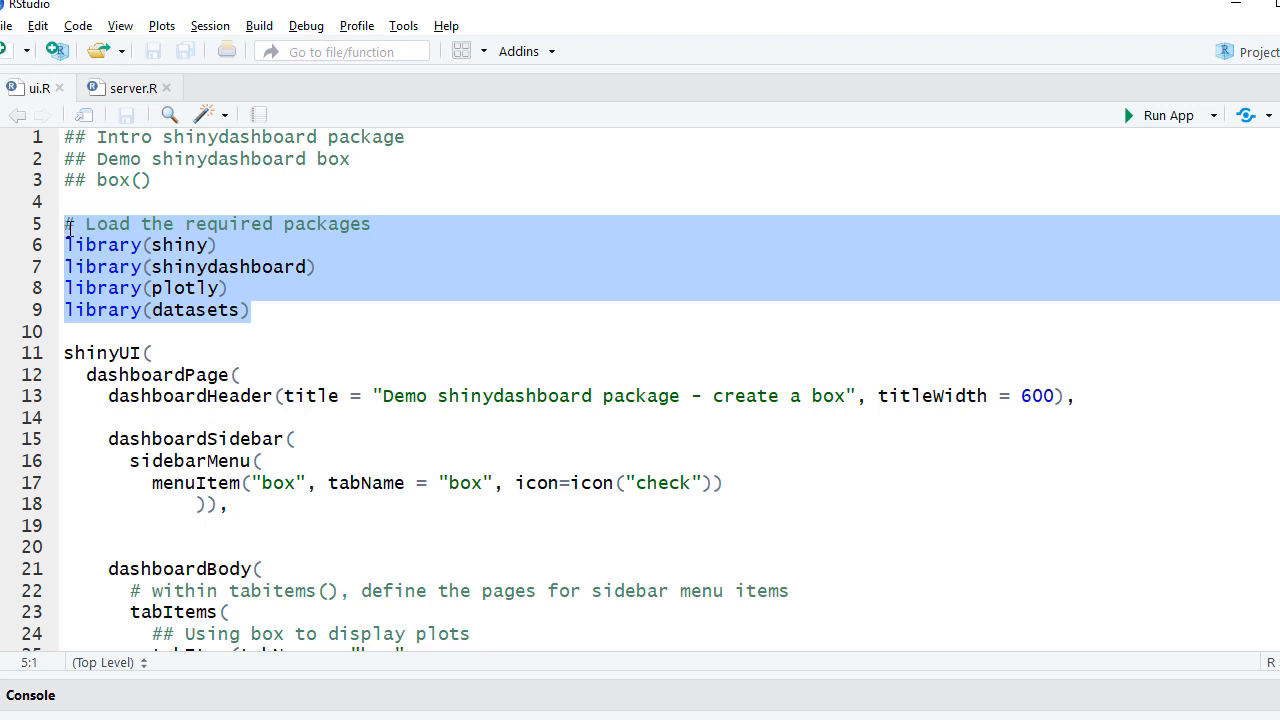
- Clear the highlight and scroll down to the body's fluidRows of boxes
{"action": "left_click", "coordinate": [220, 244]}
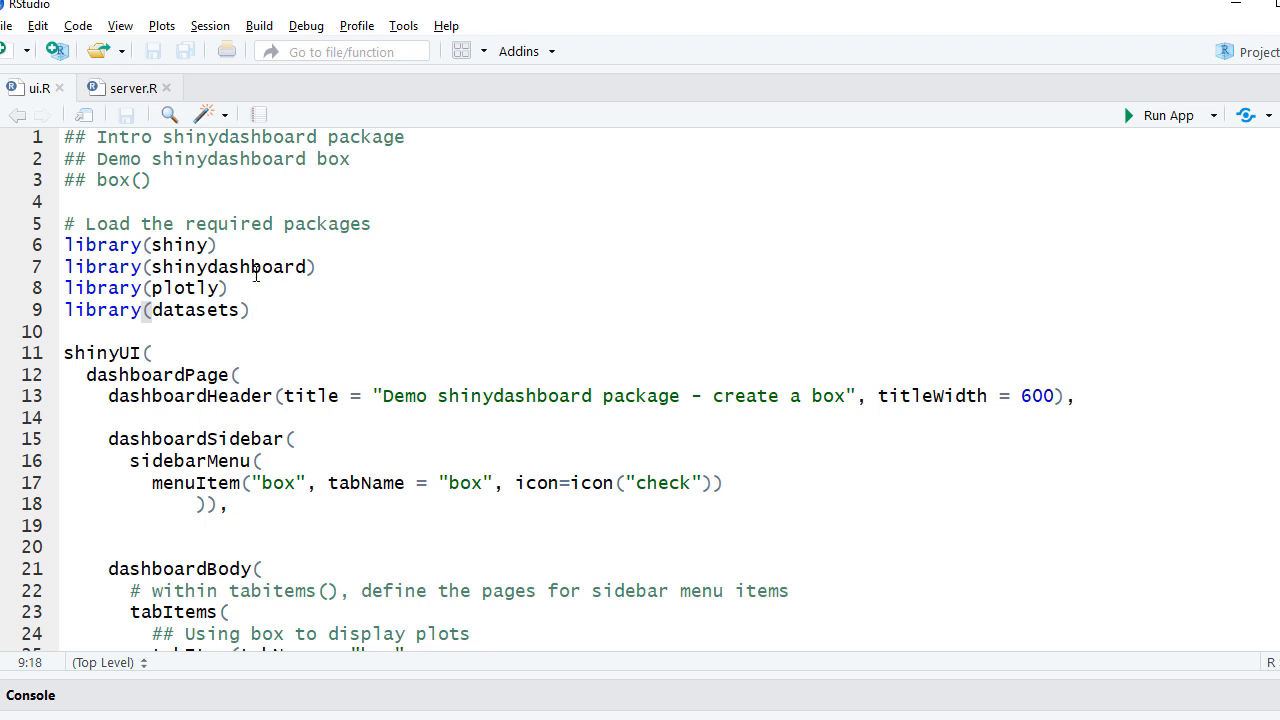
{"action": "left_click", "coordinate": [230, 288]}
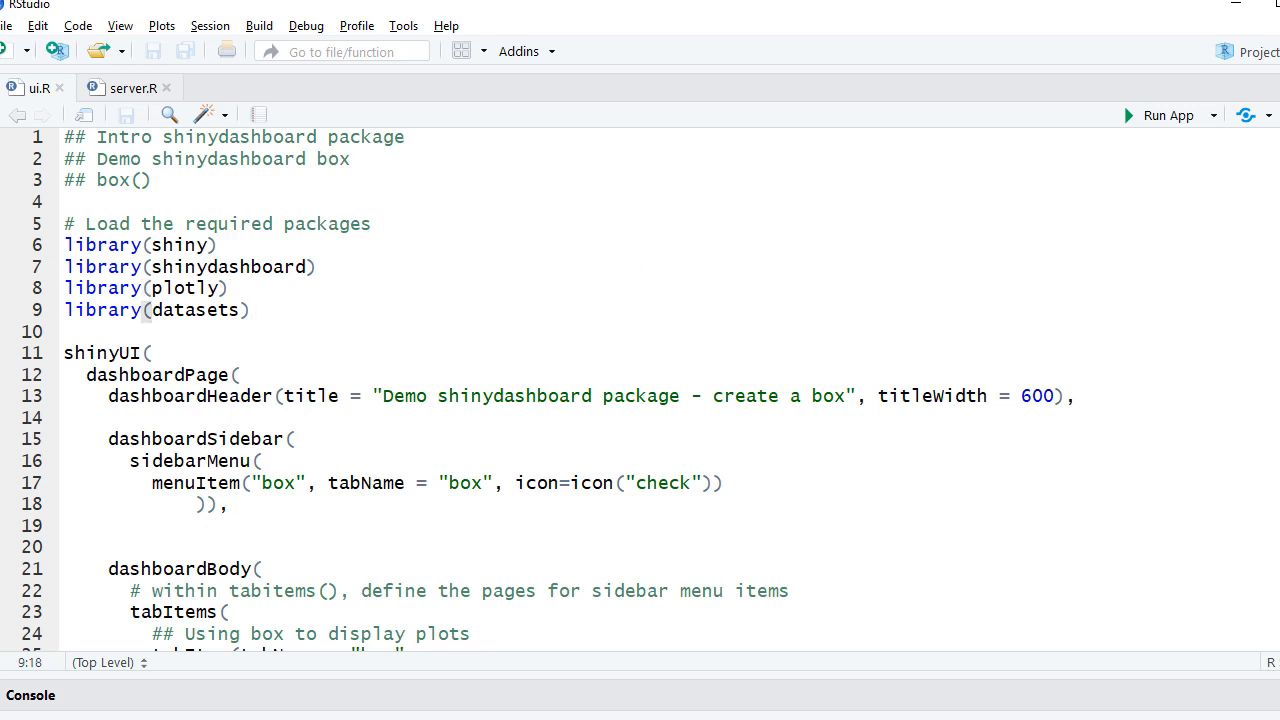
{"action": "scroll", "scroll_direction": "down", "scroll_amount": 3}
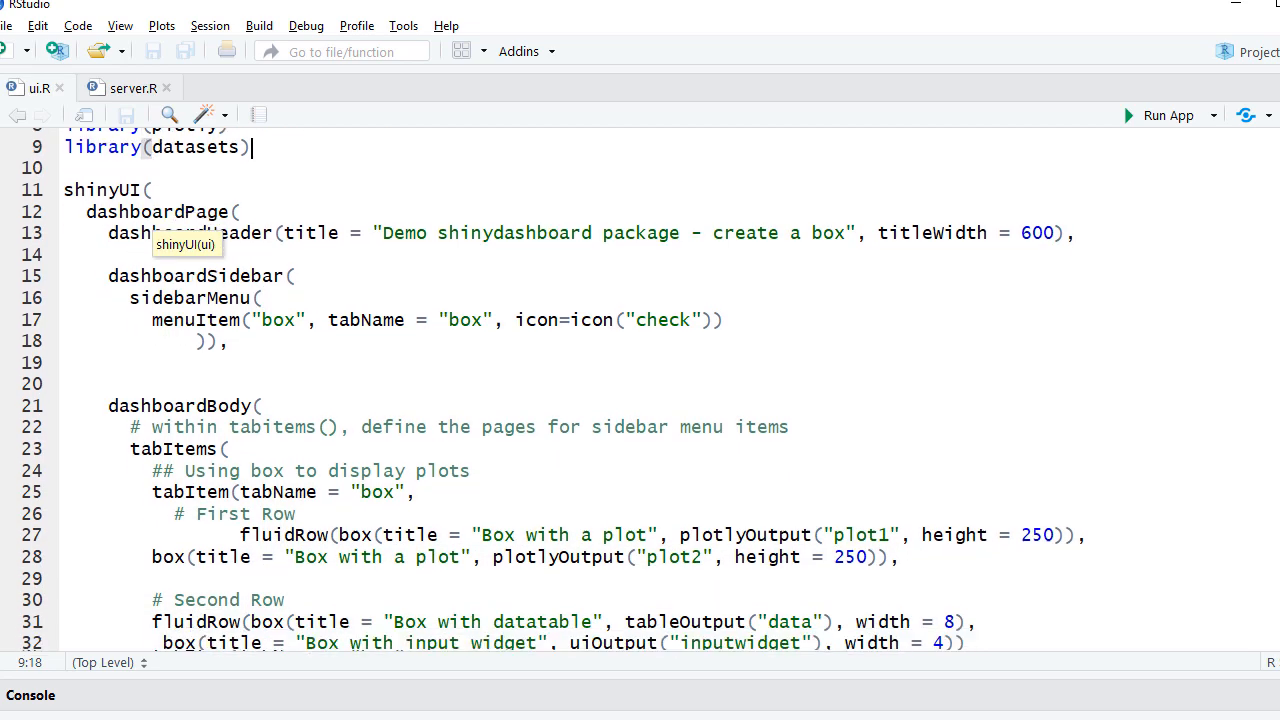
{"action": "scroll", "scroll_direction": "down", "scroll_amount": 3}
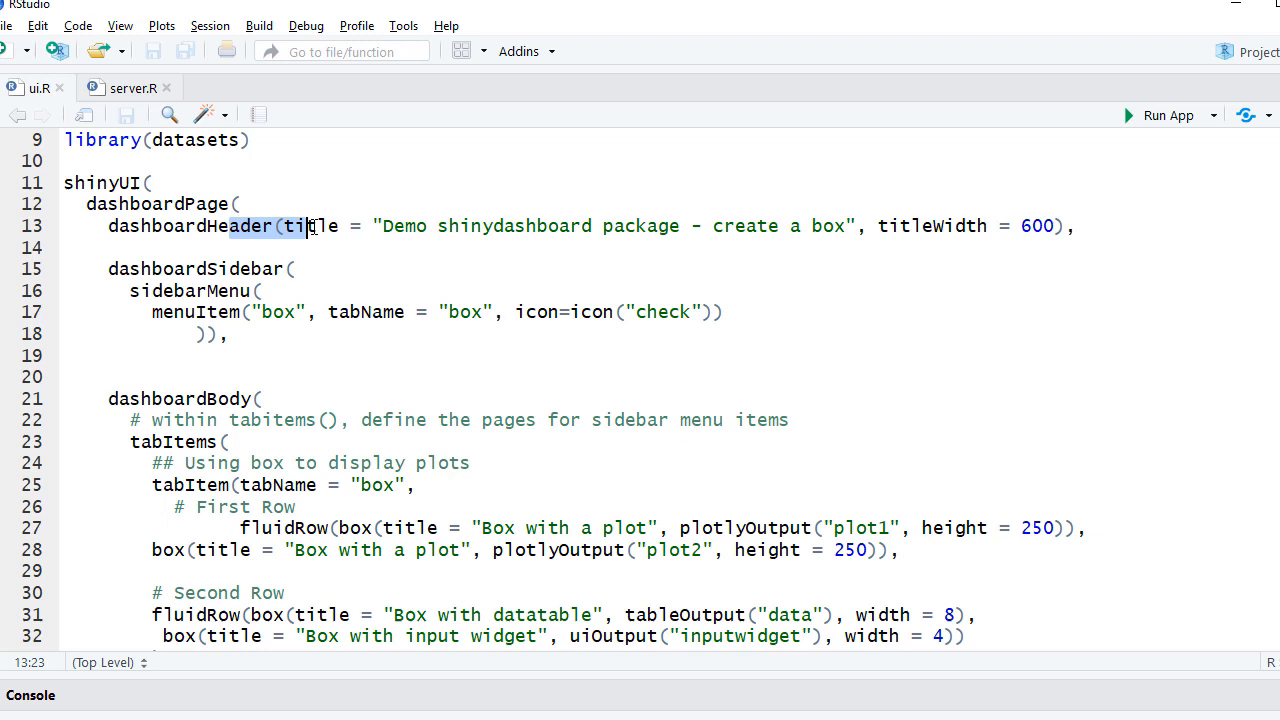
{"action": "left_click", "coordinate": [139, 268]}
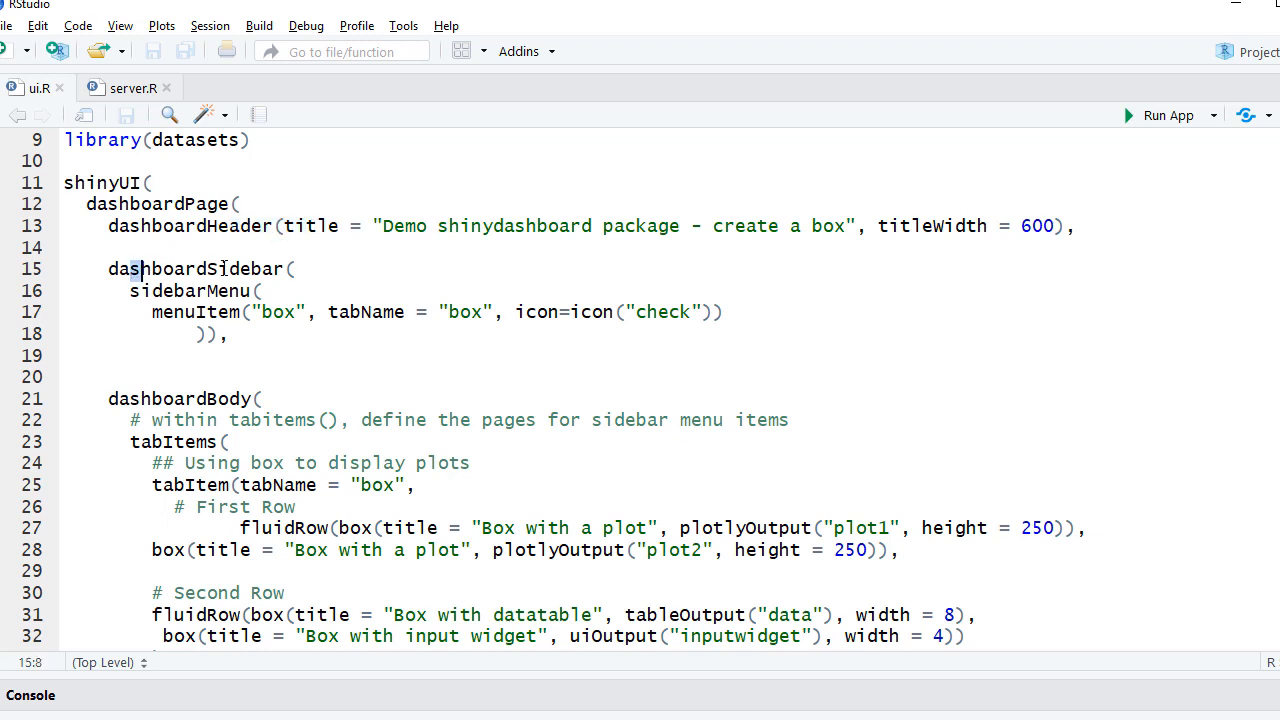
{"action": "double_click", "coordinate": [195, 269]}
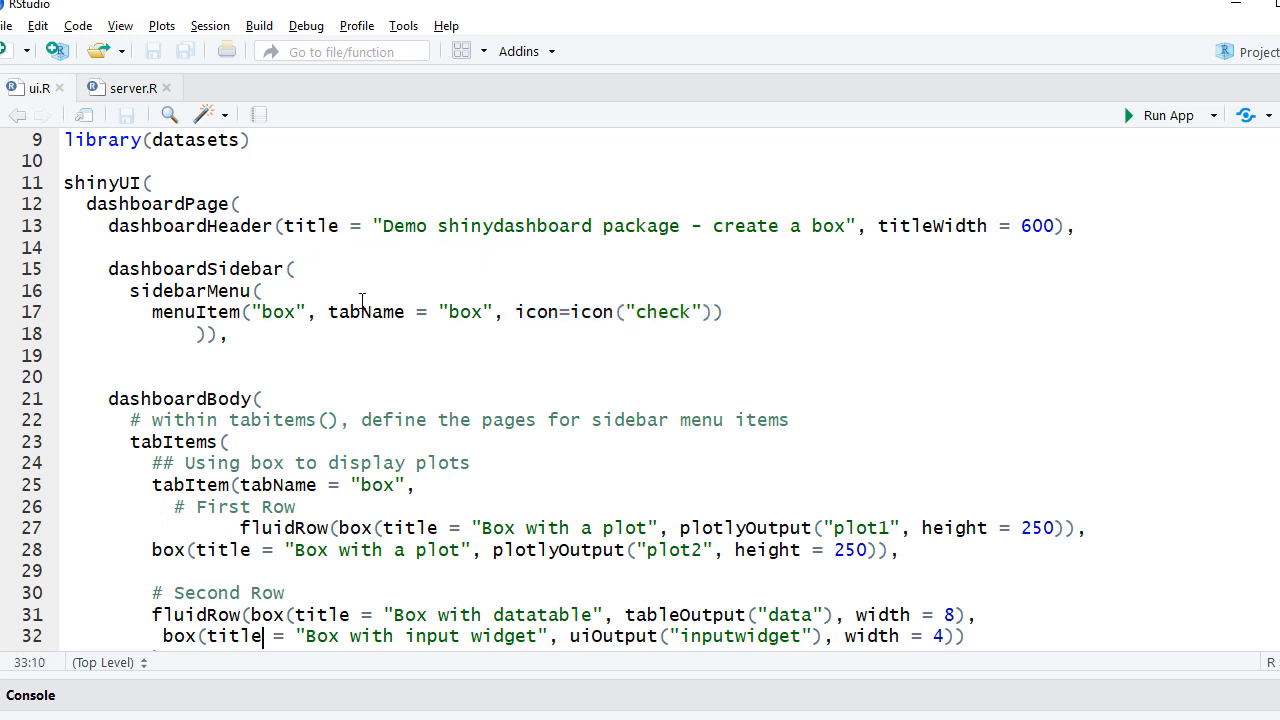
{"action": "scroll", "scroll_direction": "down", "scroll_amount": 3}
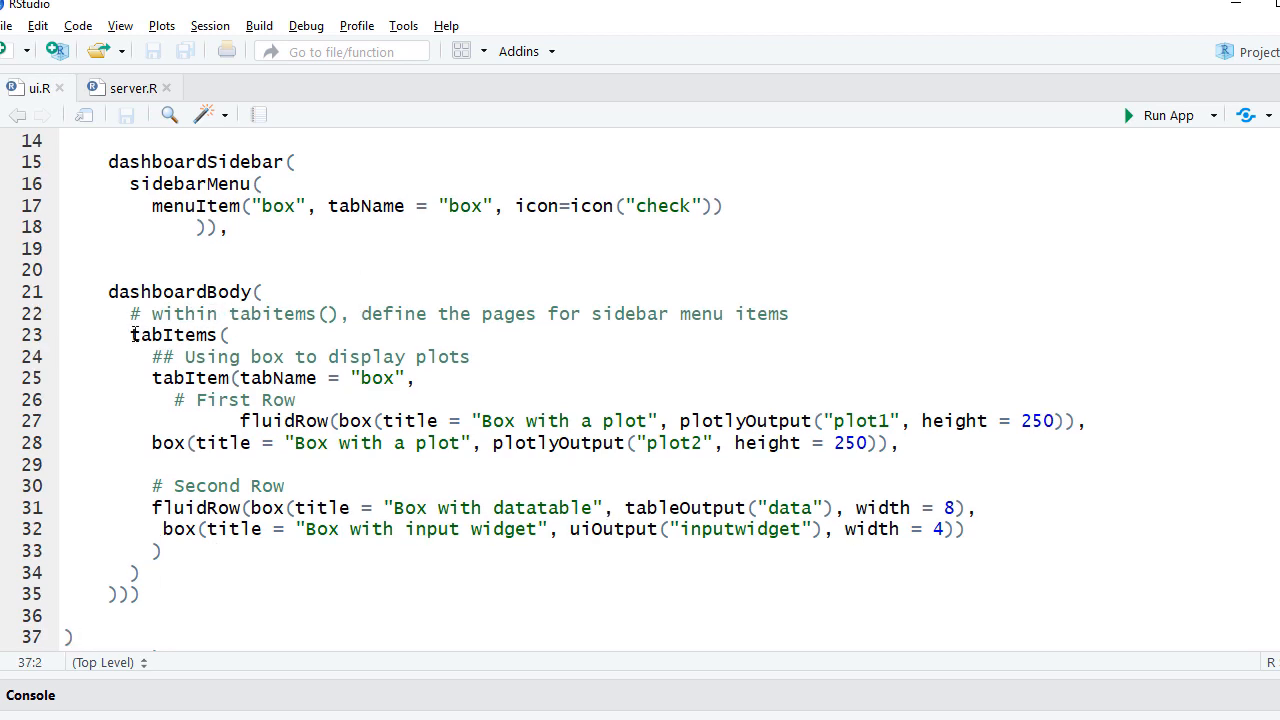
{"action": "double_click", "coordinate": [175, 335]}
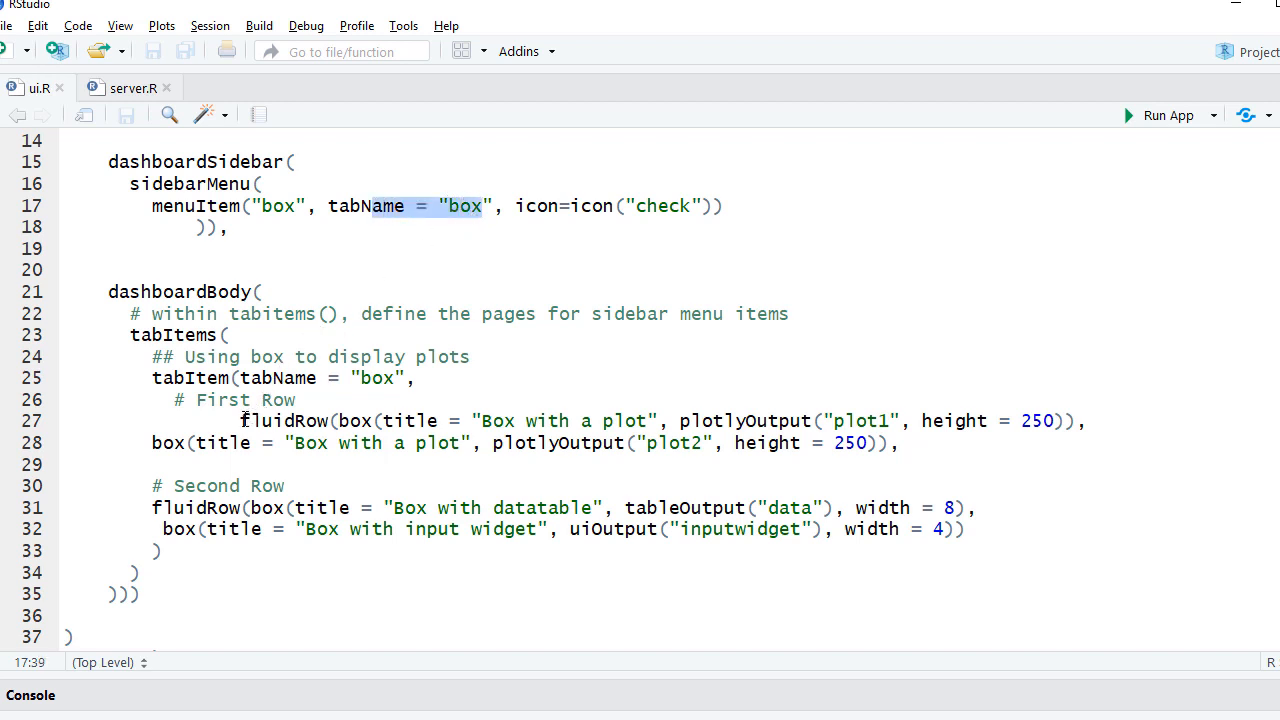
{"action": "mouse_move", "coordinate": [280, 377]}
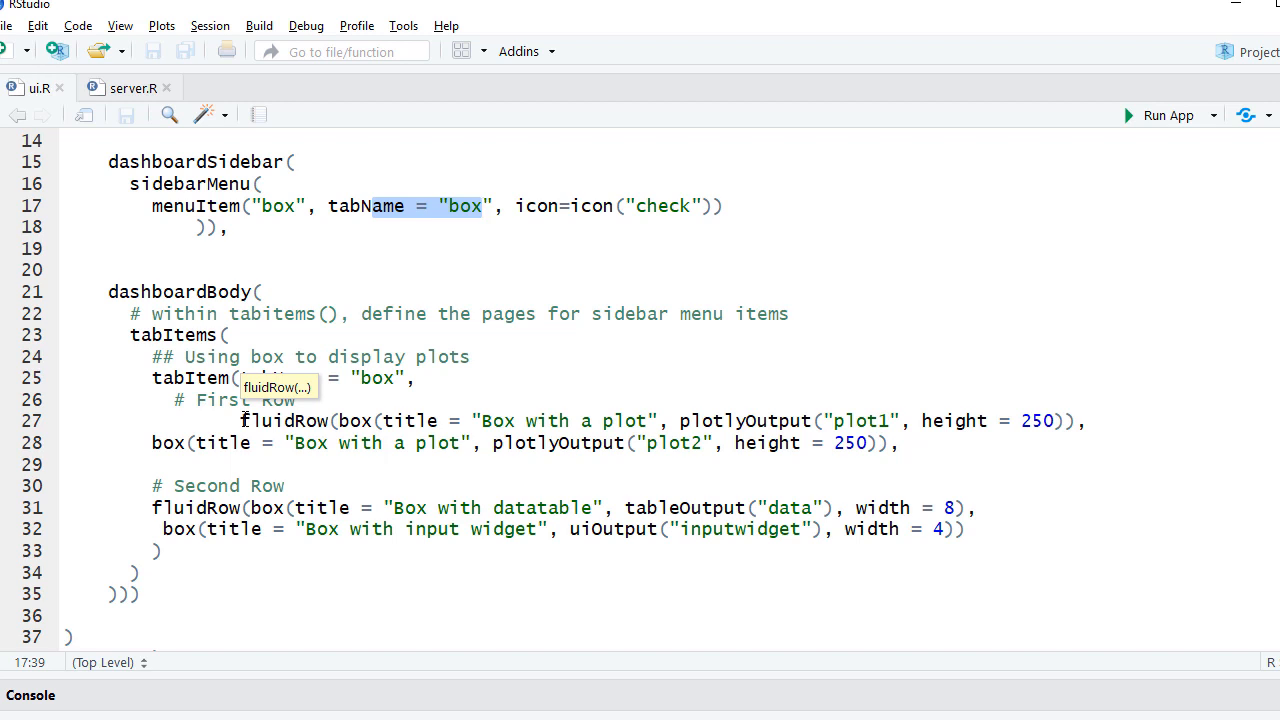
{"action": "double_click", "coordinate": [265, 420]}
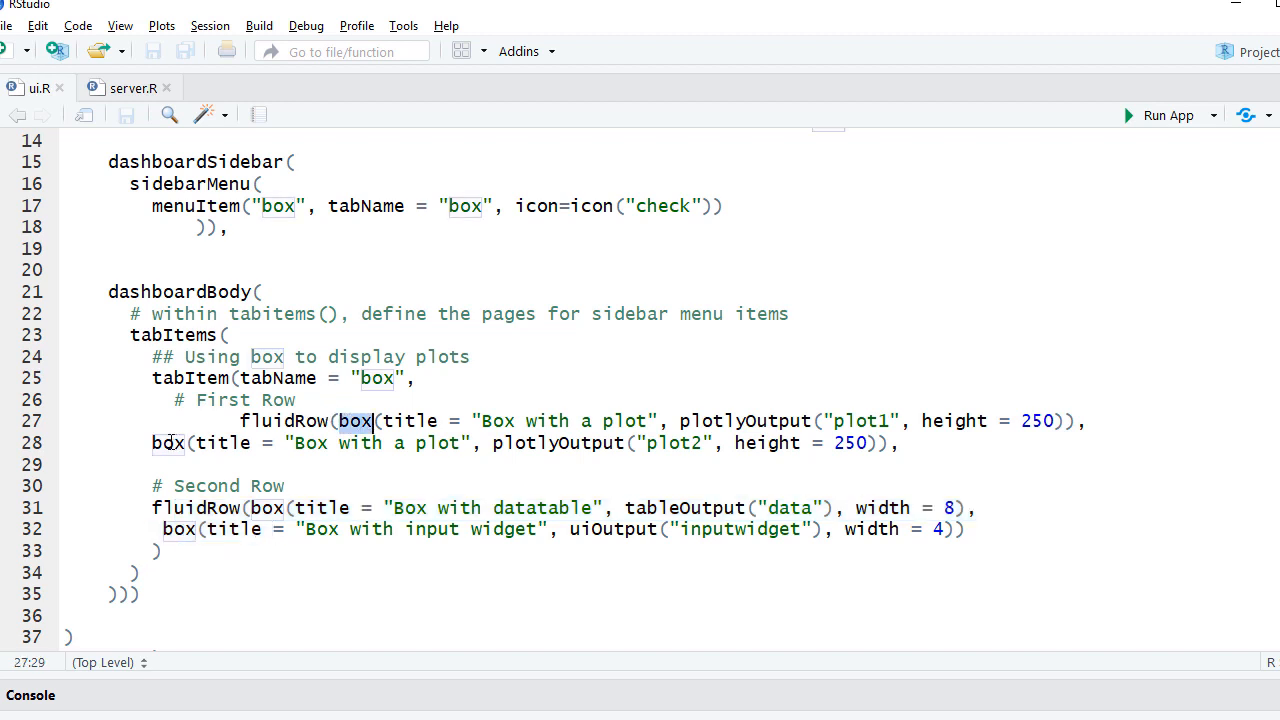
{"action": "left_click", "coordinate": [182, 443]}
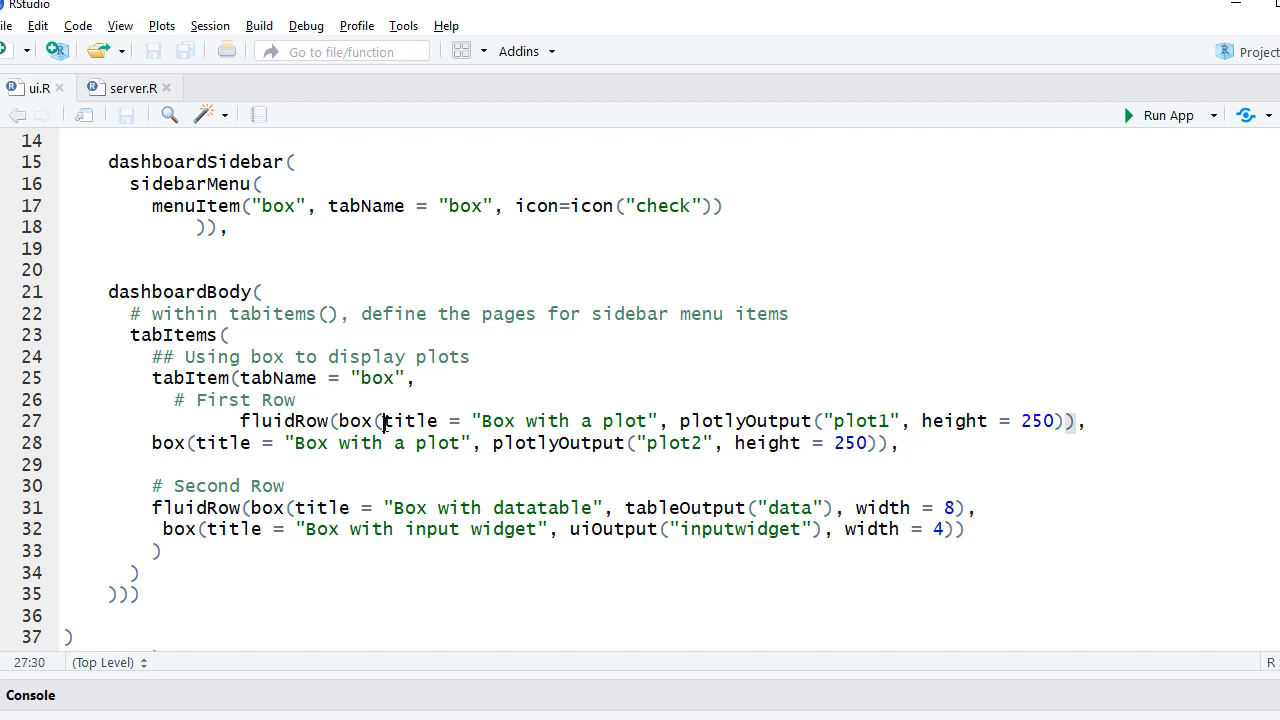
{"action": "left_click_drag", "start_coordinate": [382, 420], "coordinate": [548, 420]}
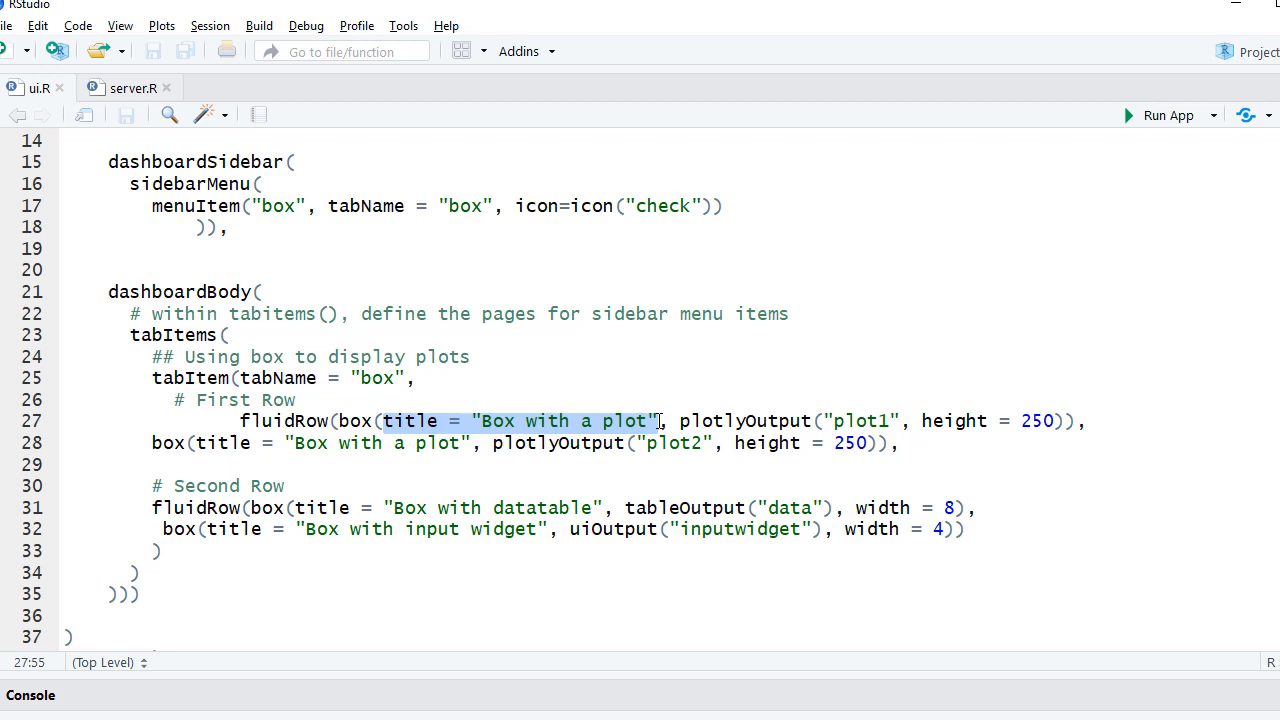
{"action": "mouse_move", "coordinate": [680, 420]}
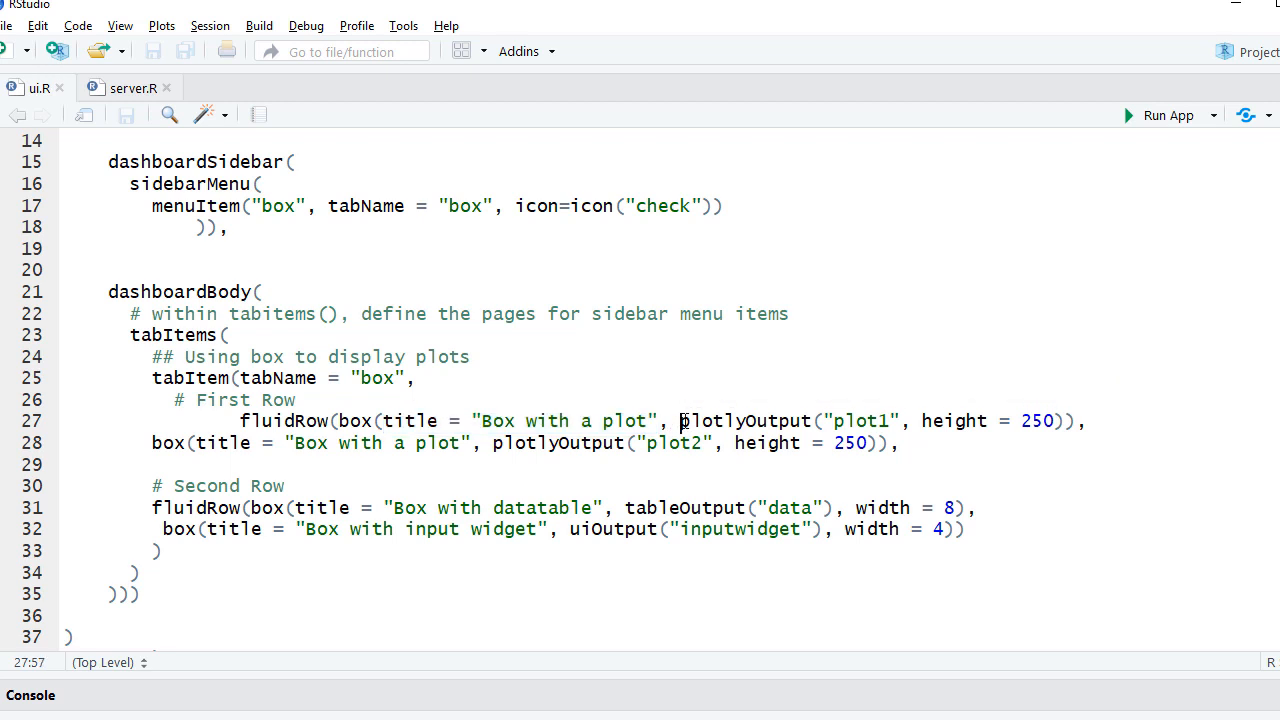
{"action": "double_click", "coordinate": [745, 420]}
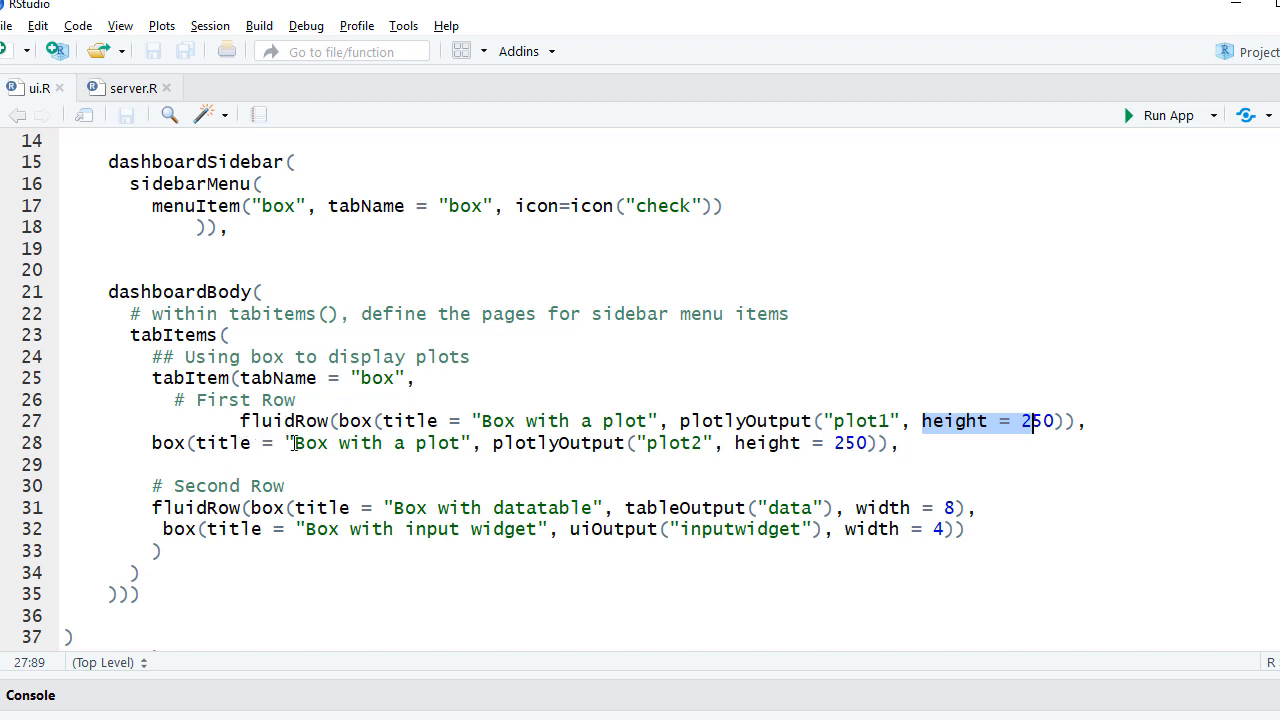
{"action": "left_click", "coordinate": [295, 443]}
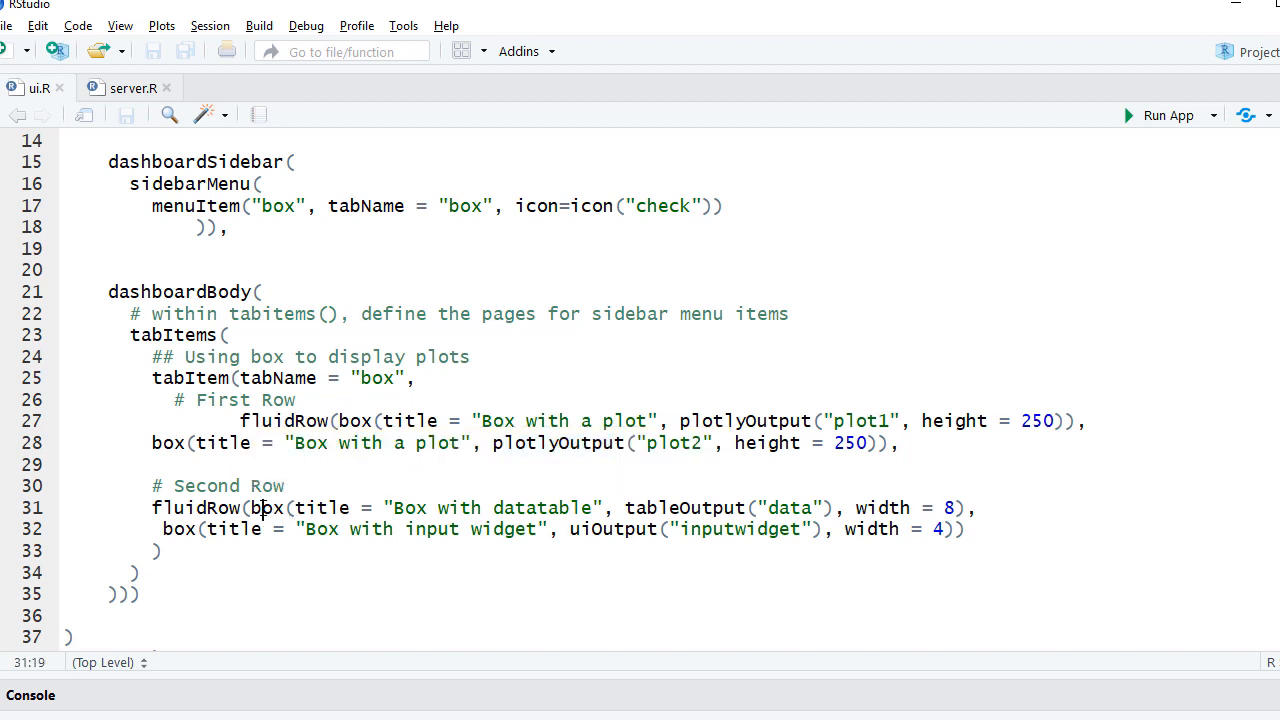
- Point out ui.R's datatable box and inputwidget id, then bring up server.R
{"action": "left_click", "coordinate": [330, 508]}
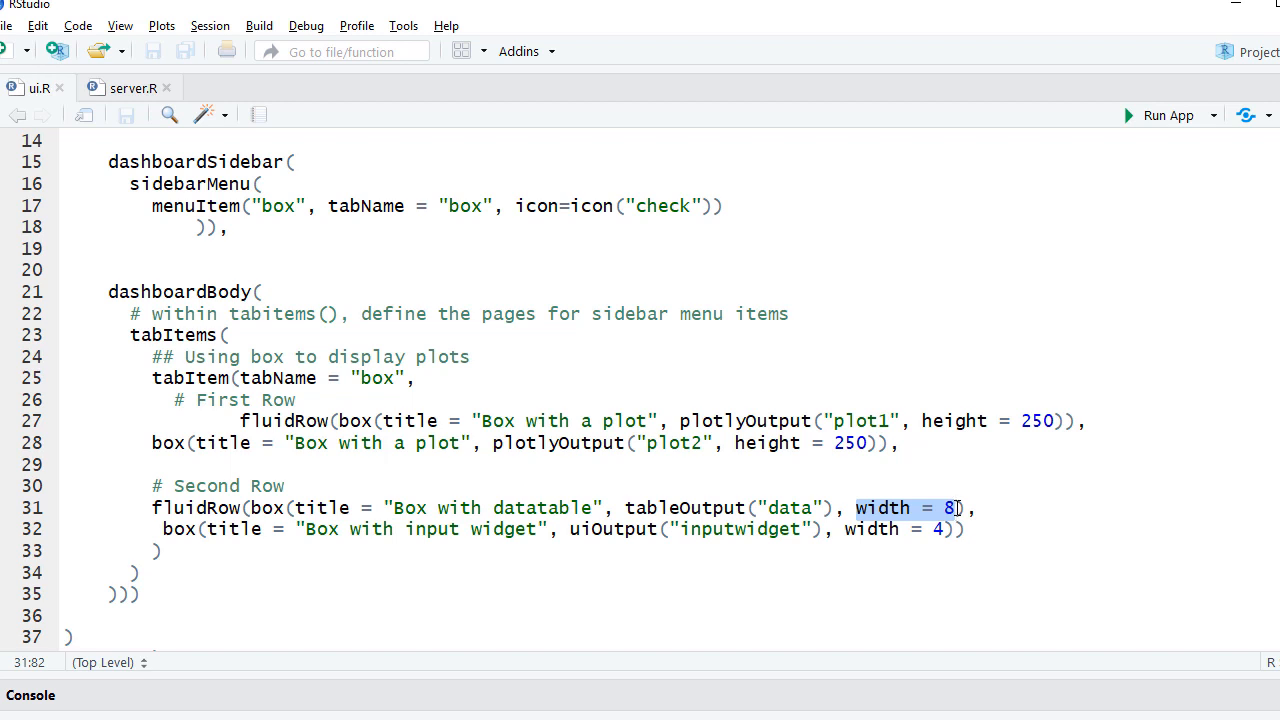
{"action": "mouse_move", "coordinate": [925, 519]}
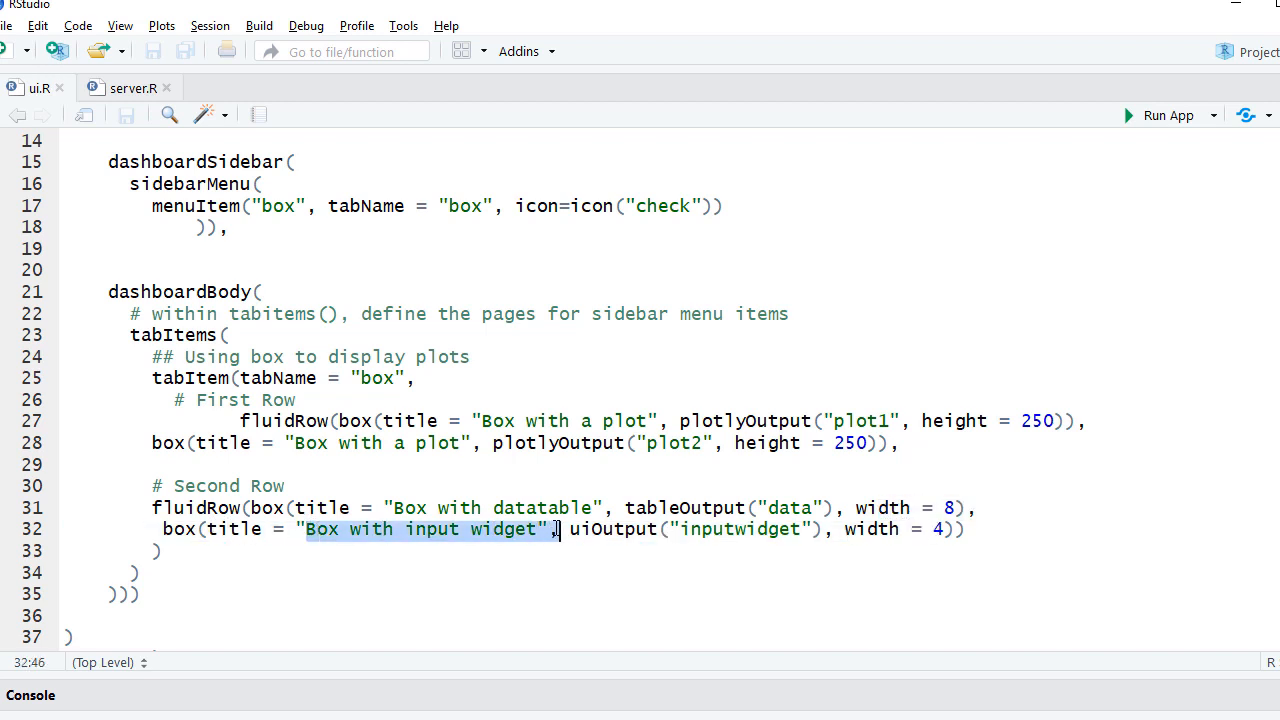
{"action": "mouse_move", "coordinate": [595, 529]}
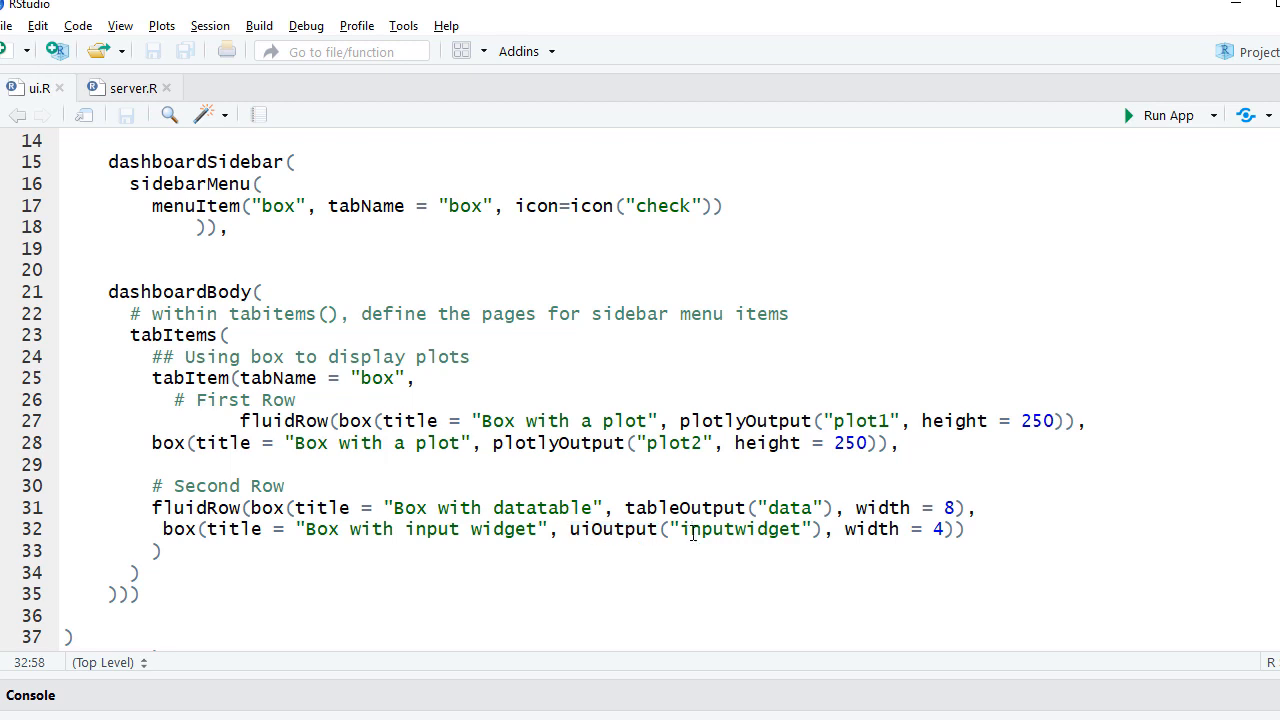
{"action": "double_click", "coordinate": [740, 529]}
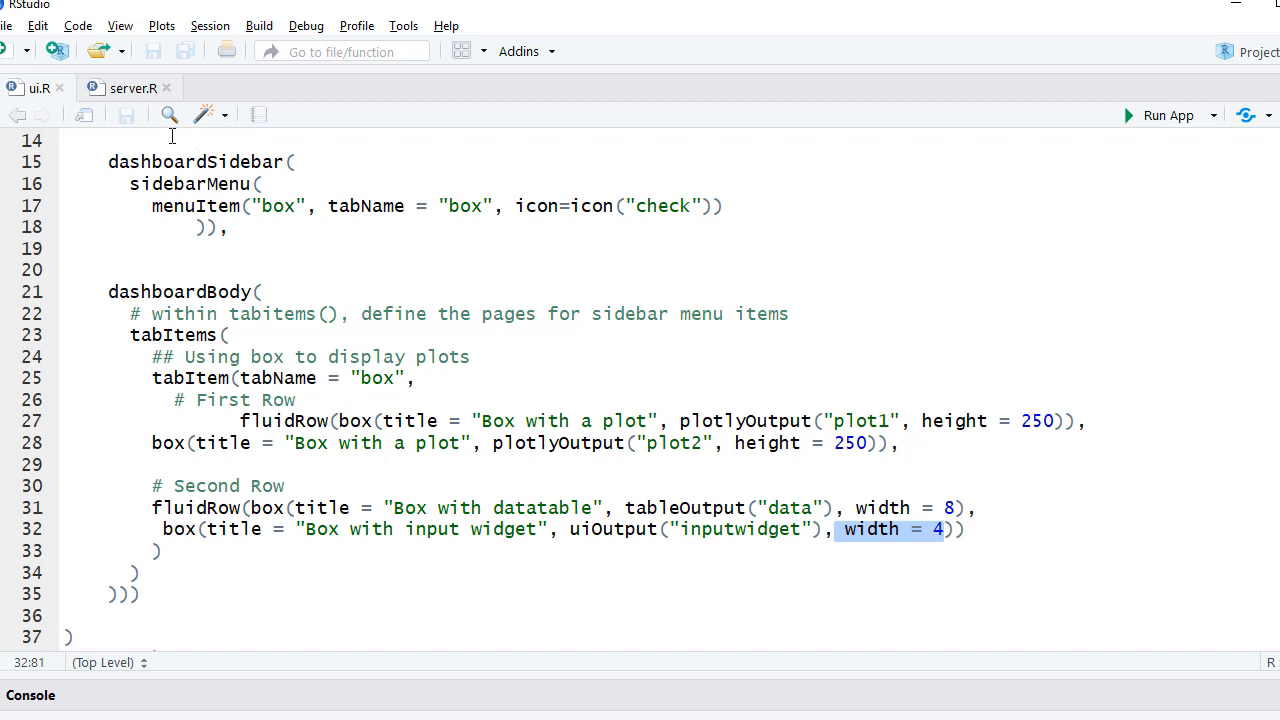
{"action": "left_click", "coordinate": [133, 88]}
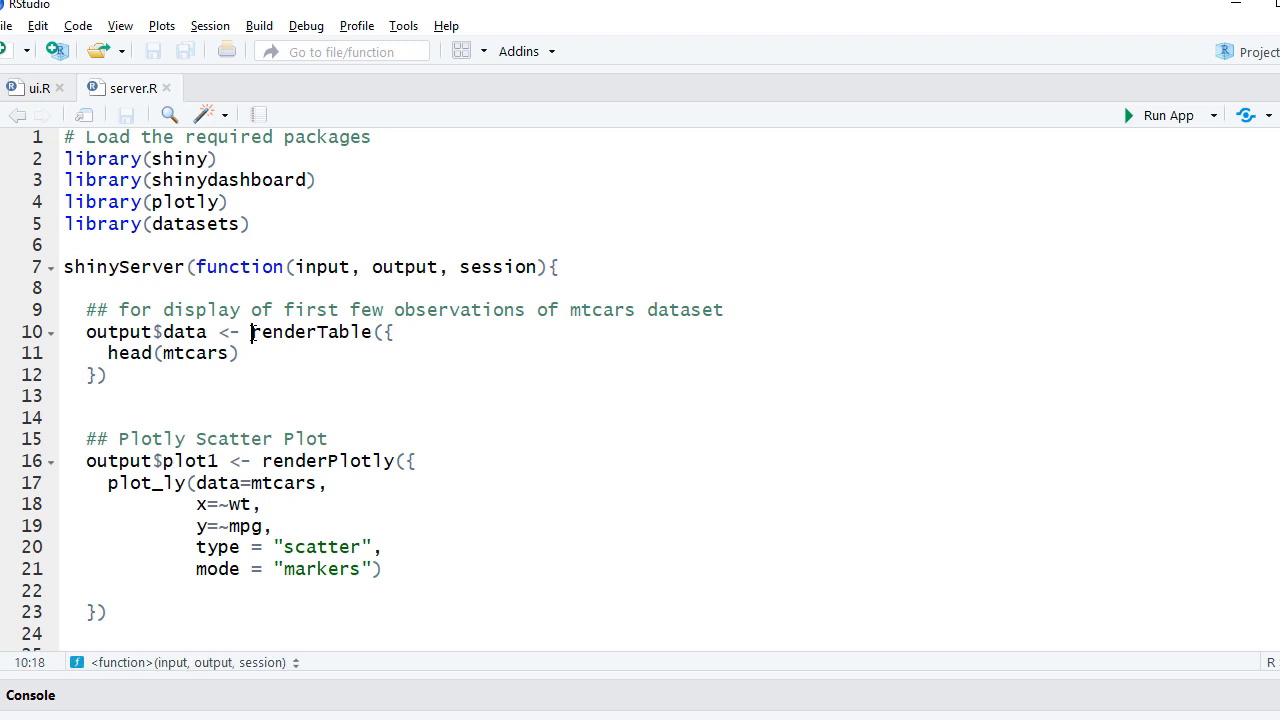
{"action": "left_click_drag", "start_coordinate": [251, 332], "coordinate": [239, 352]}
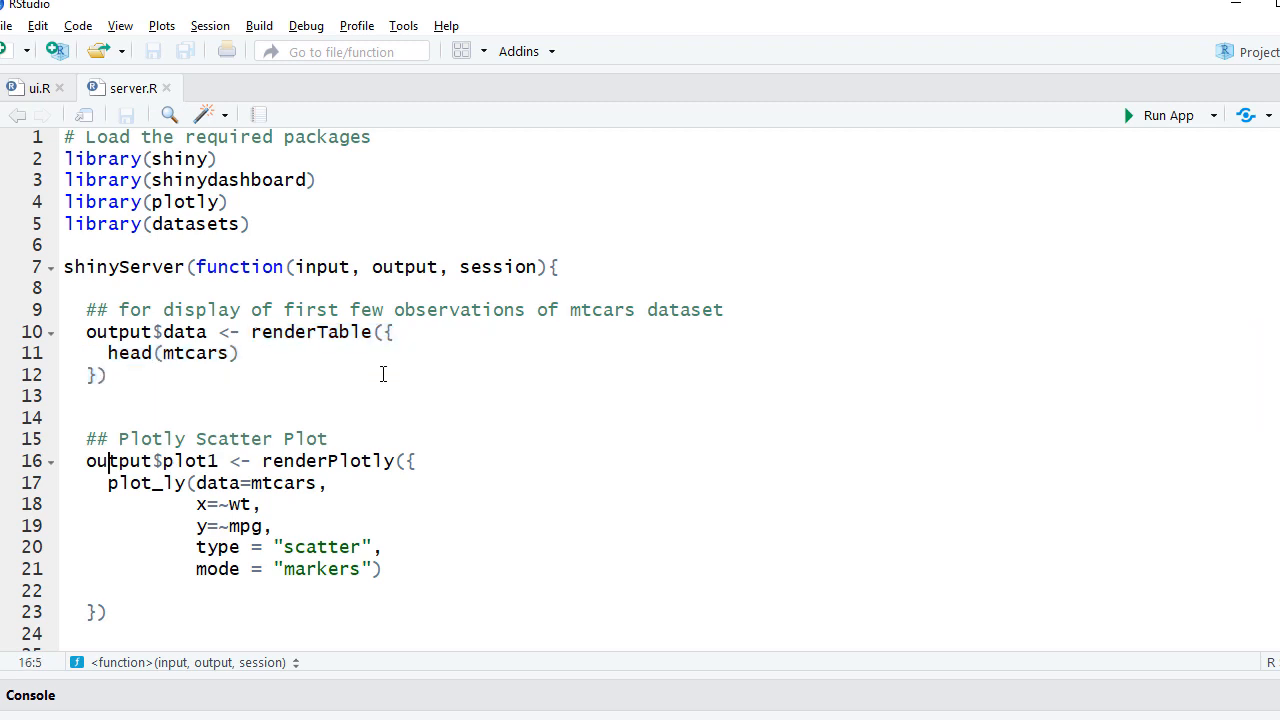
{"action": "scroll", "scroll_direction": "down", "scroll_amount": 3}
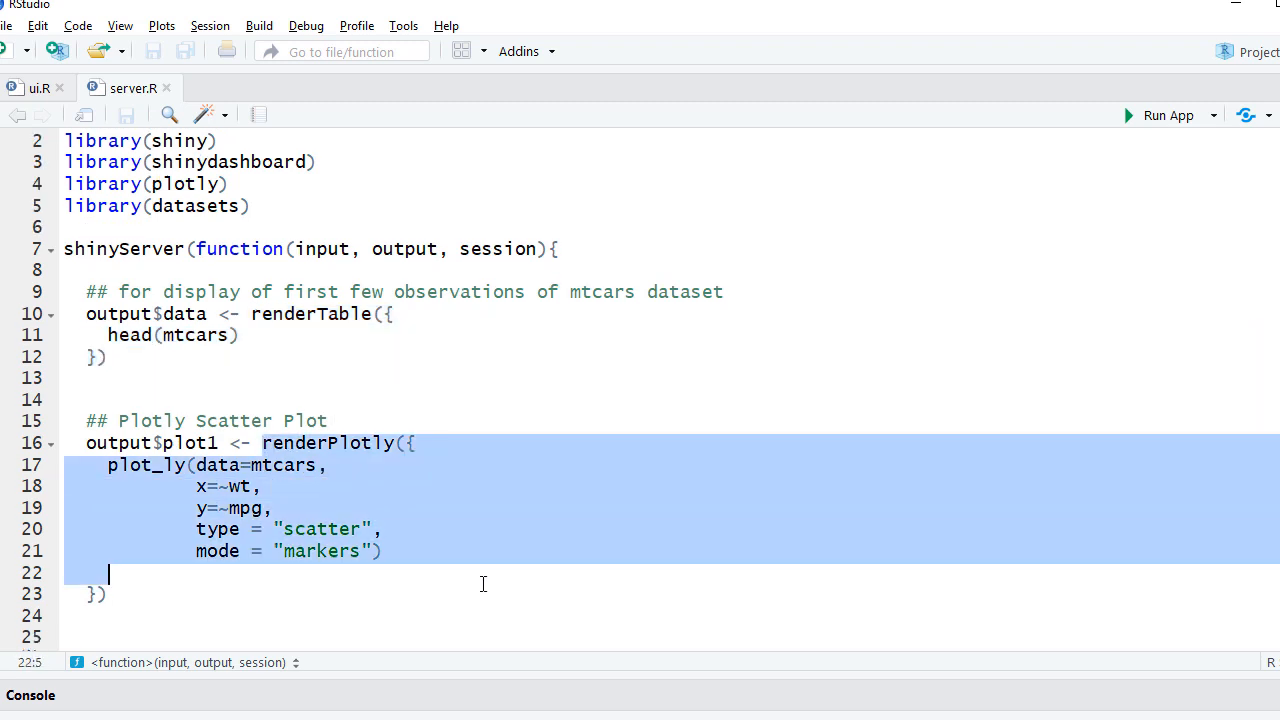
{"action": "scroll", "scroll_direction": "down", "scroll_amount": 3}
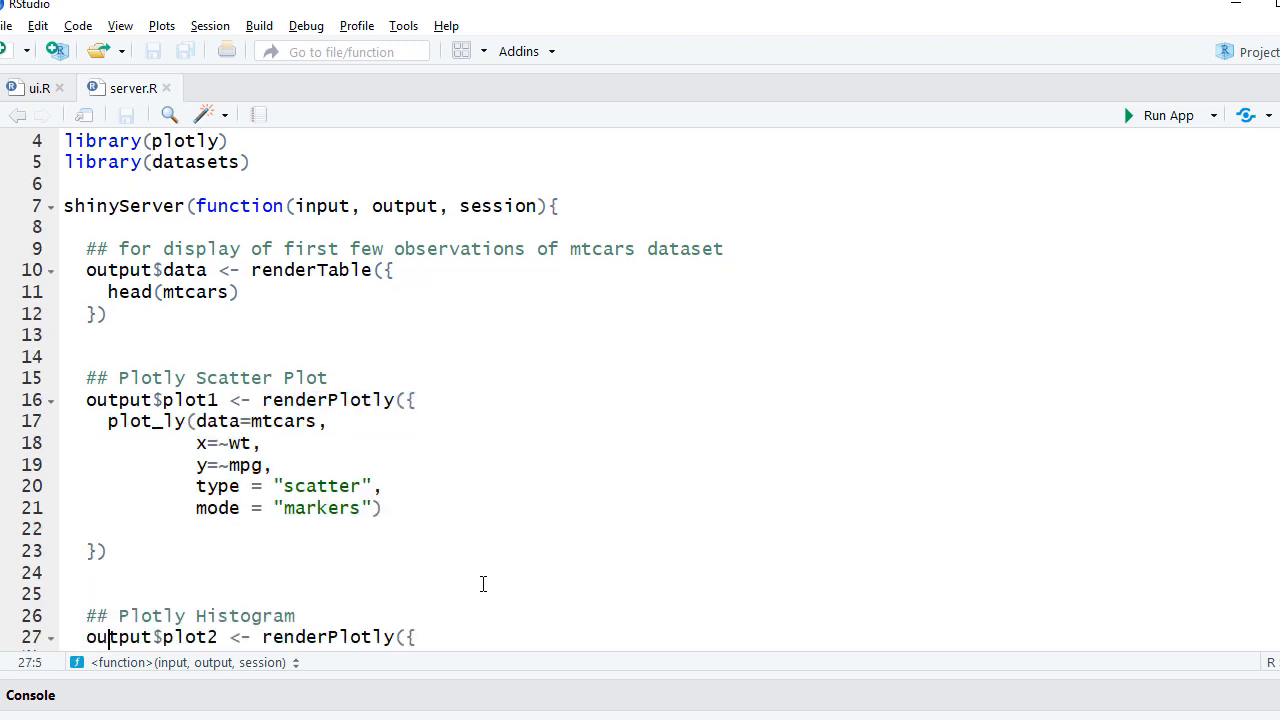
{"action": "scroll", "scroll_direction": "down", "scroll_amount": 3}
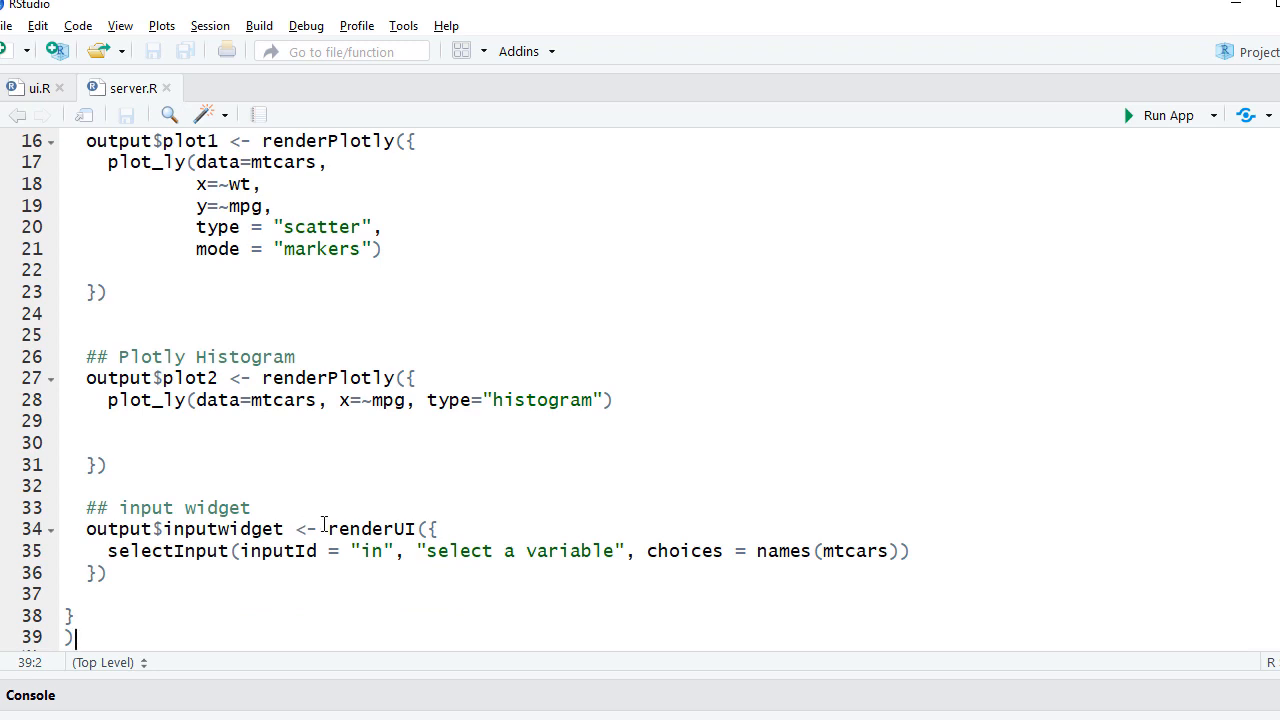
{"action": "double_click", "coordinate": [375, 528]}
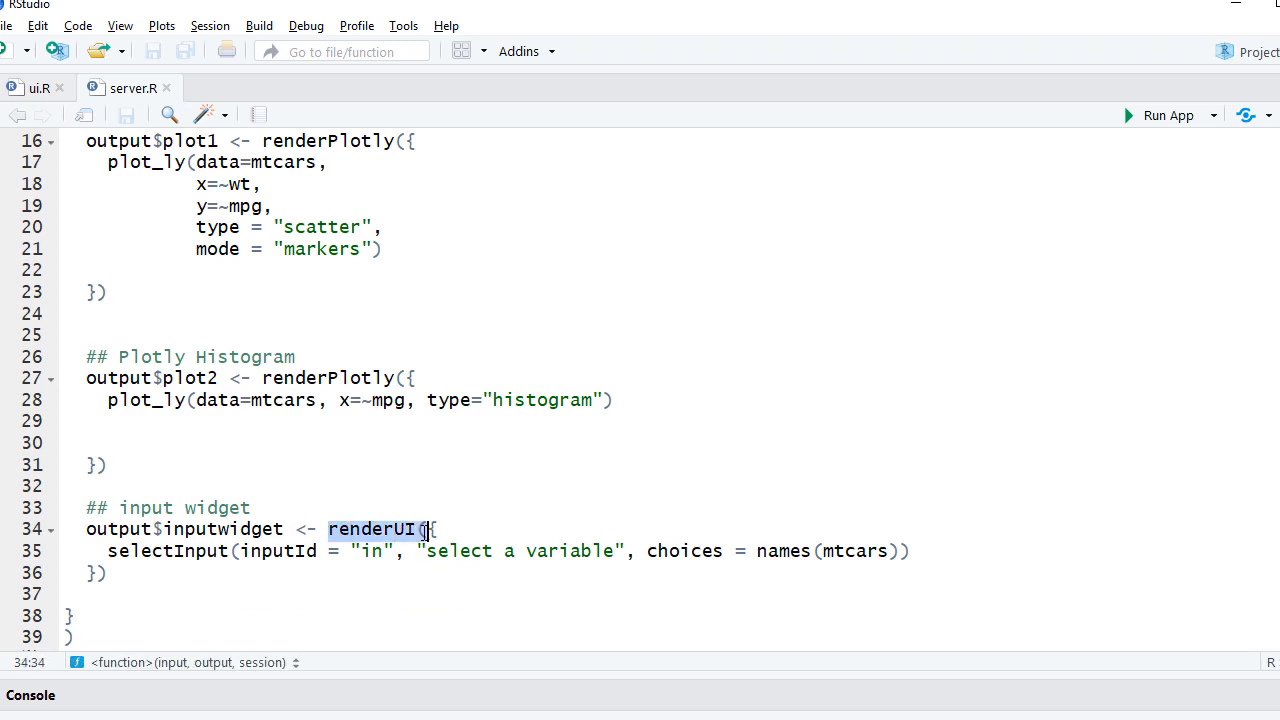